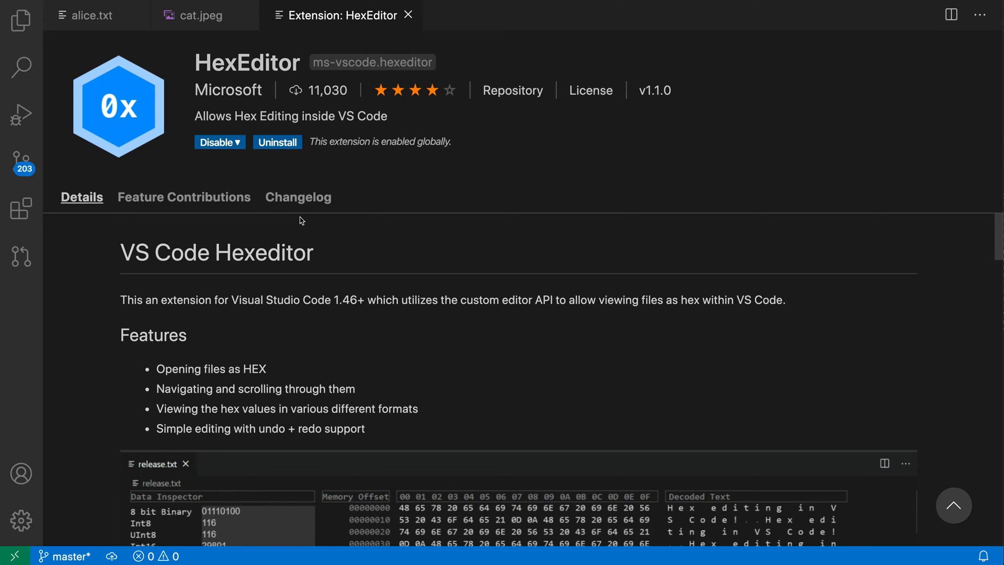
# Leave the HexEditor extension page and bring alice.txt up as plain text.
pyautogui.scroll(-3)
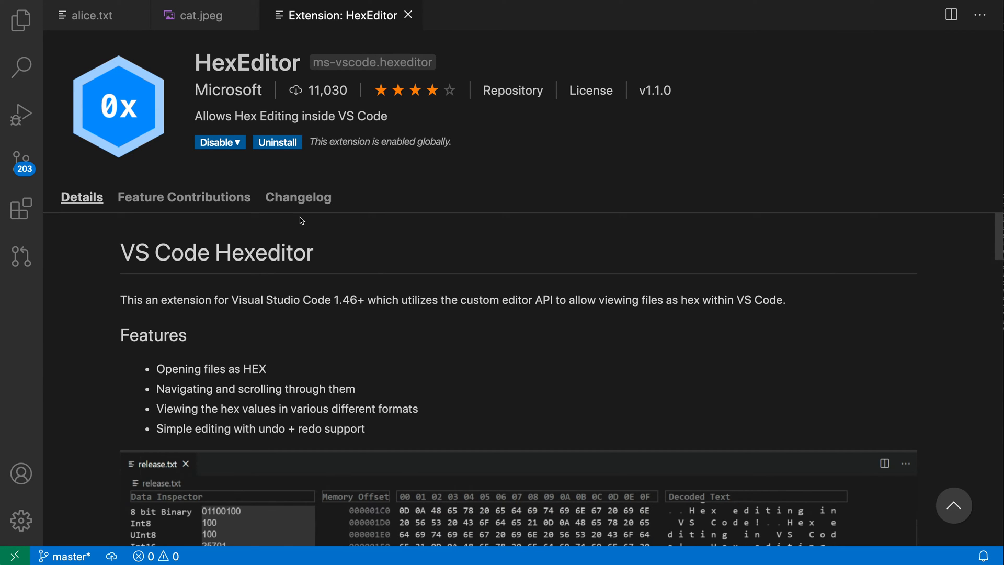
pyautogui.click(90, 15)
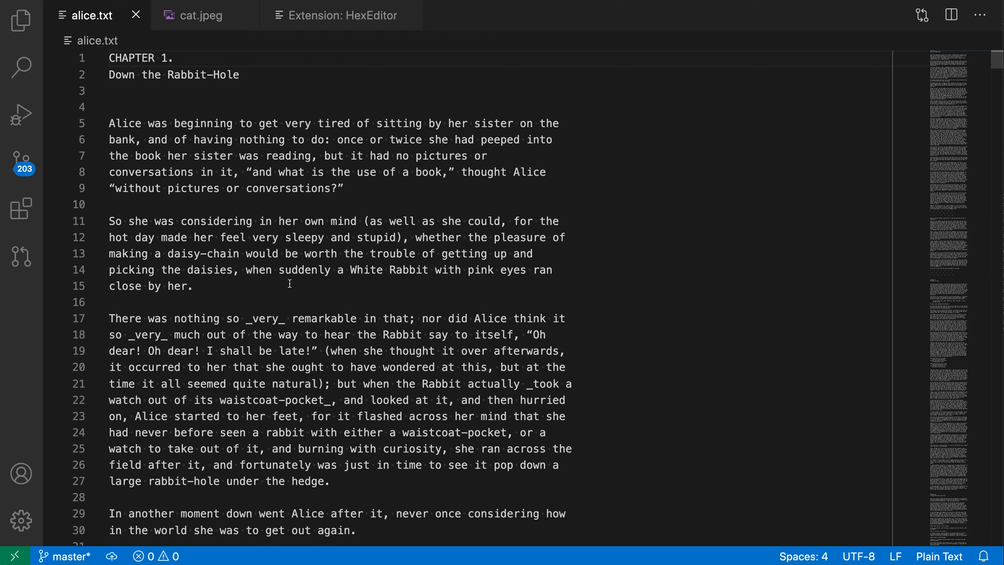
# Run HexEditor: Open File from the command palette to show alice.txt as hex bytes.
pyautogui.write('h')
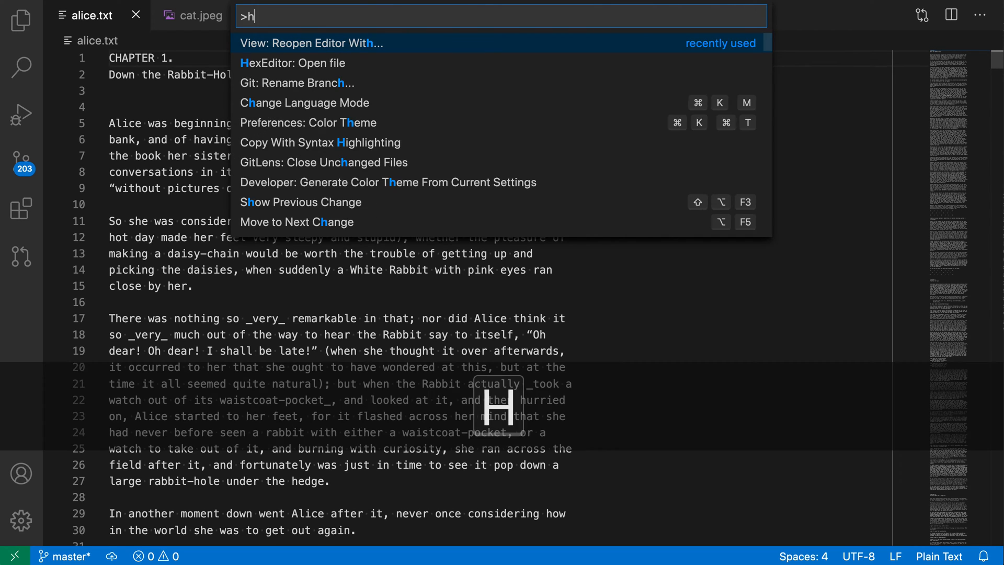
pyautogui.write('ex')
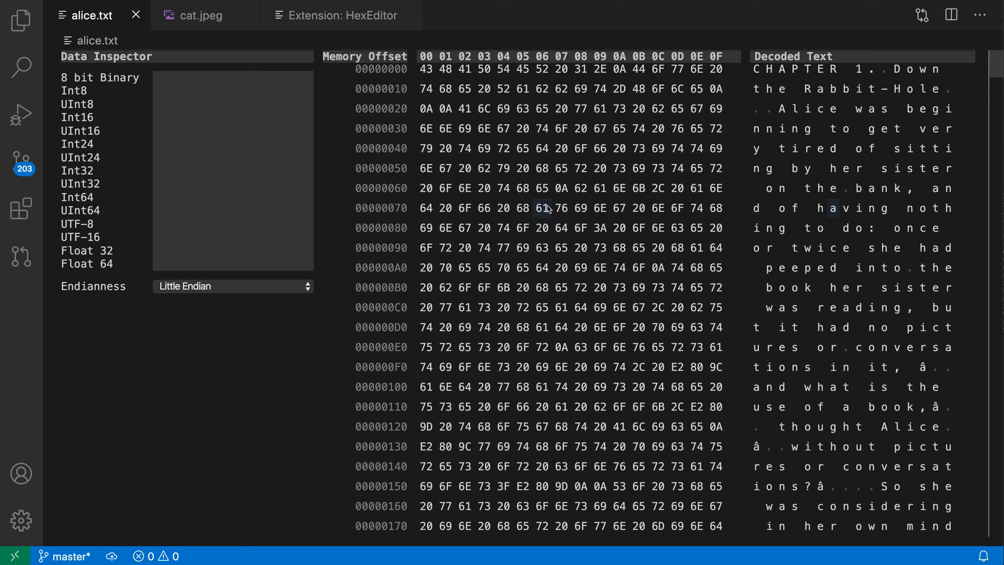
pyautogui.moveTo(402, 367)
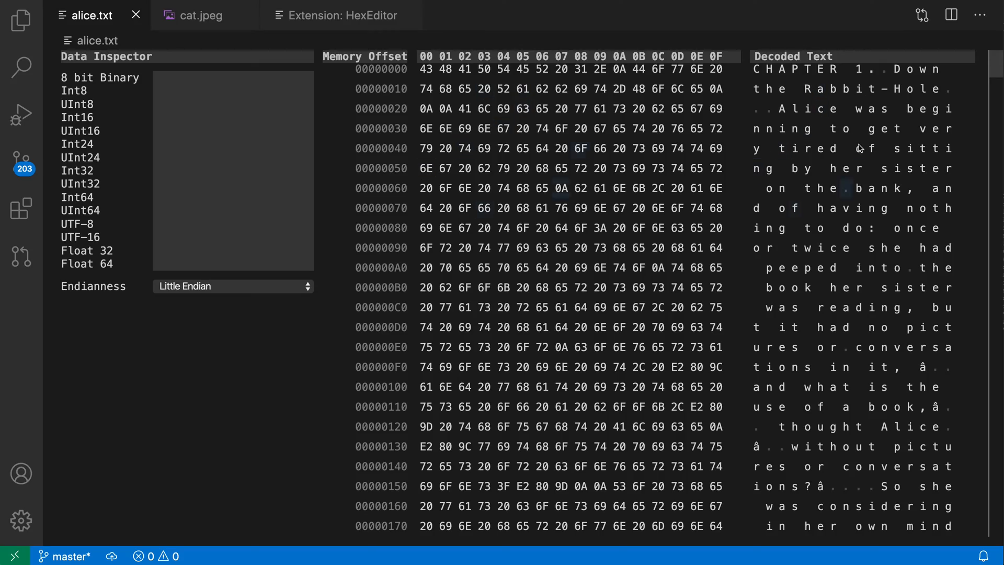
pyautogui.scroll(-3)
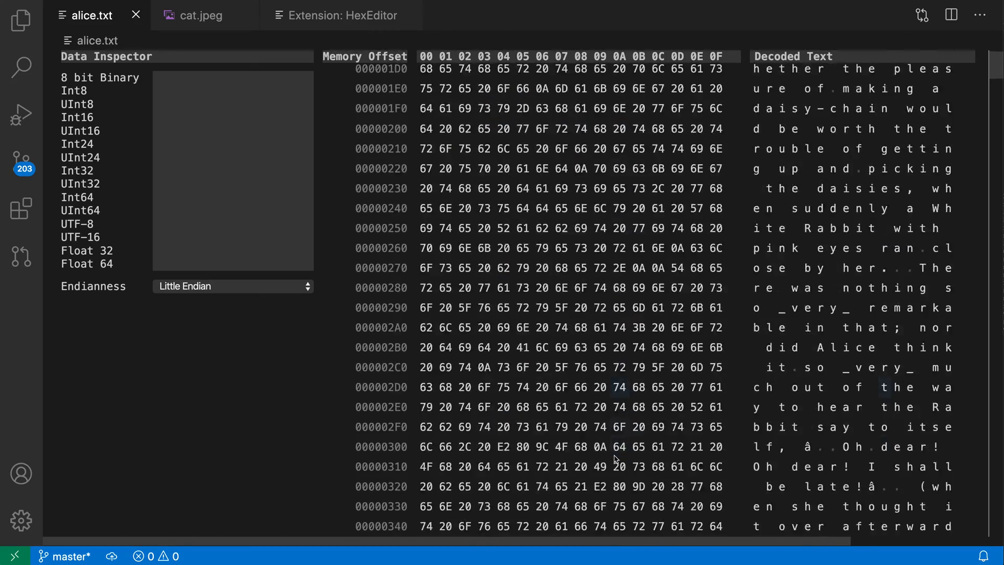
pyautogui.scroll(-3)
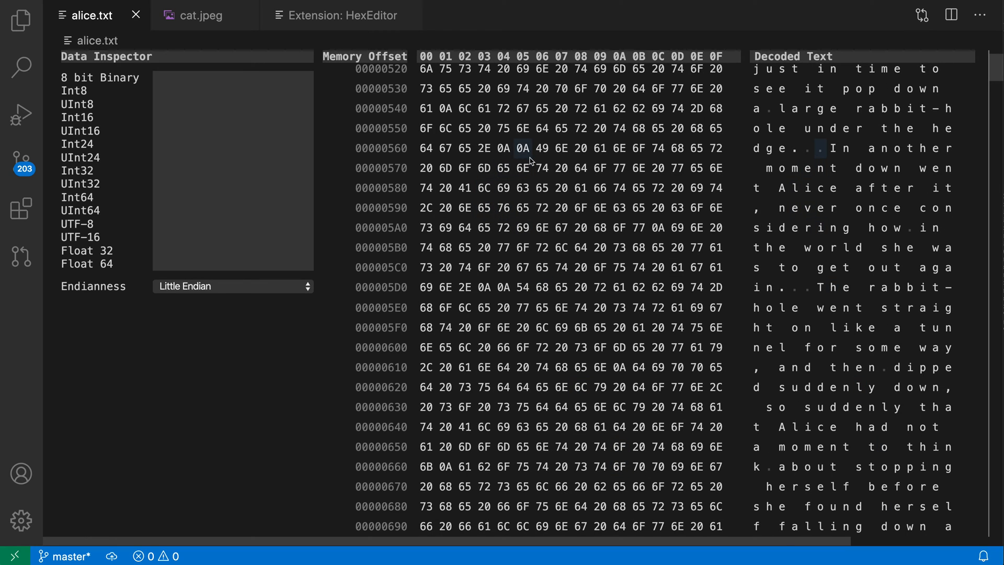
pyautogui.click(523, 148)
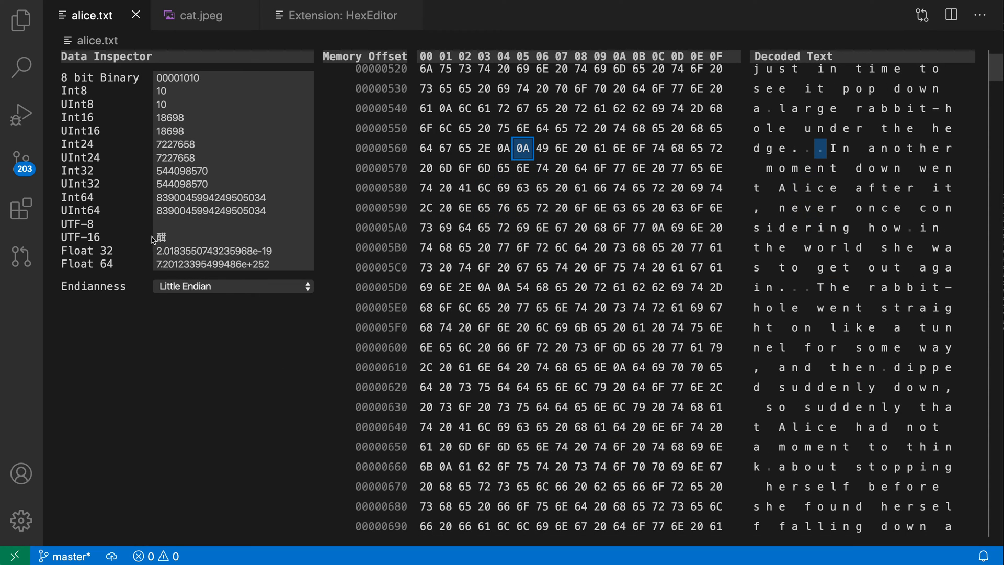
pyautogui.moveTo(154, 320)
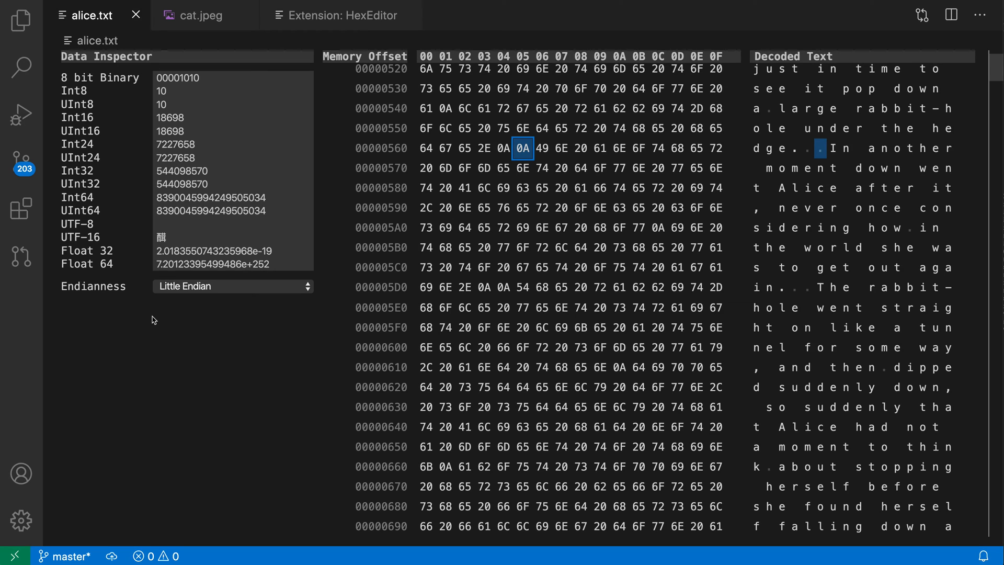
pyautogui.moveTo(92, 360)
pyautogui.write('50')
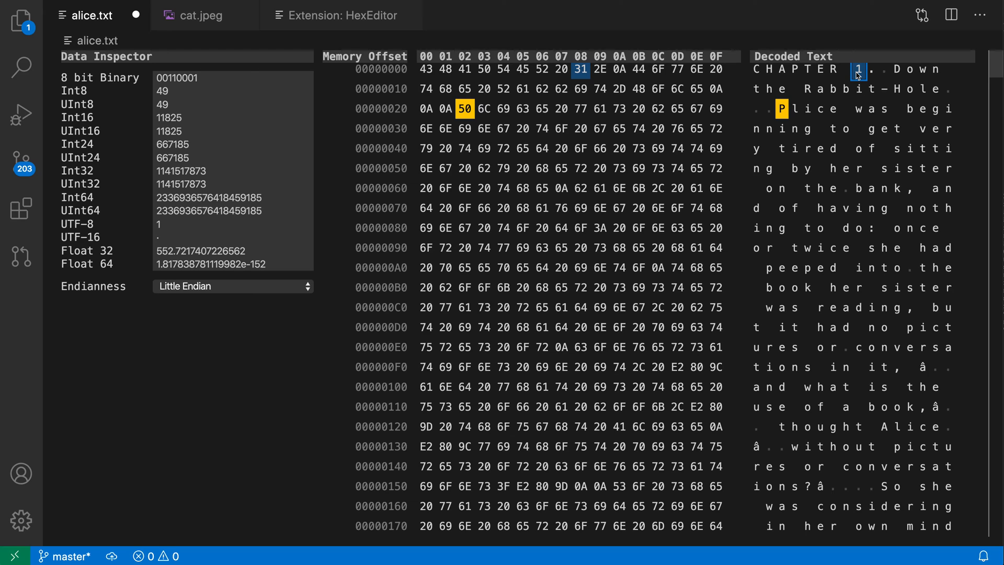
# Edit bytes so alice.txt reads CHAPTER 2 and Plice, save, and look up Reopen Editor With.
pyautogui.write('2')
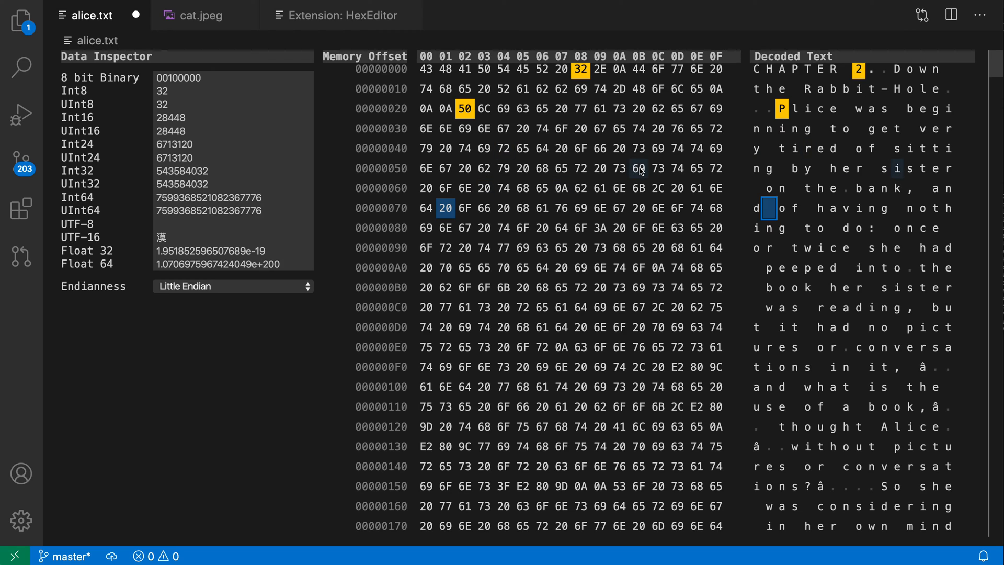
pyautogui.press('cmd+shift+z')
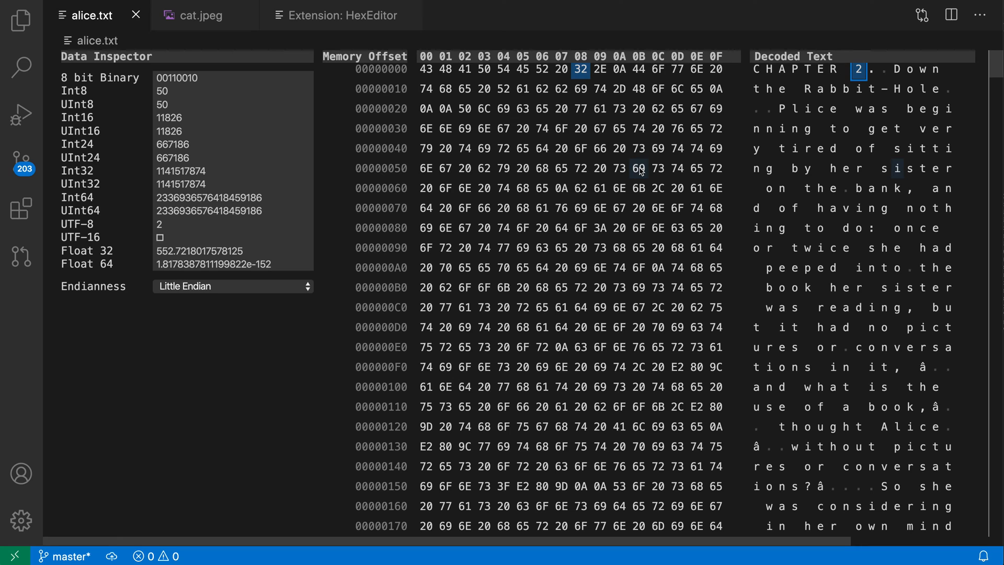
pyautogui.write('reop')
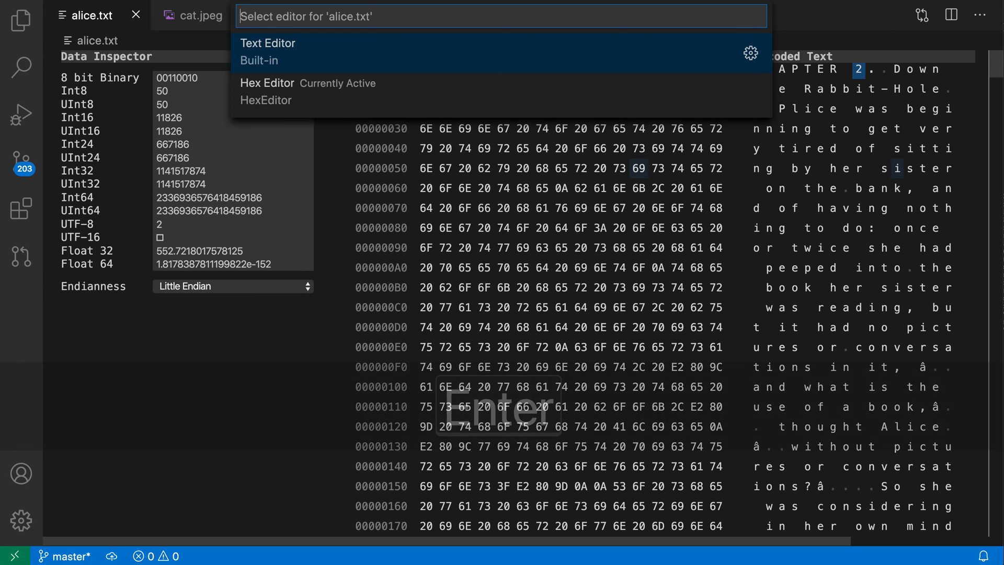
# Reopen alice.txt in the Text Editor showing CHAPTER 2 and Plice, then view cat.jpeg.
pyautogui.click(268, 43)
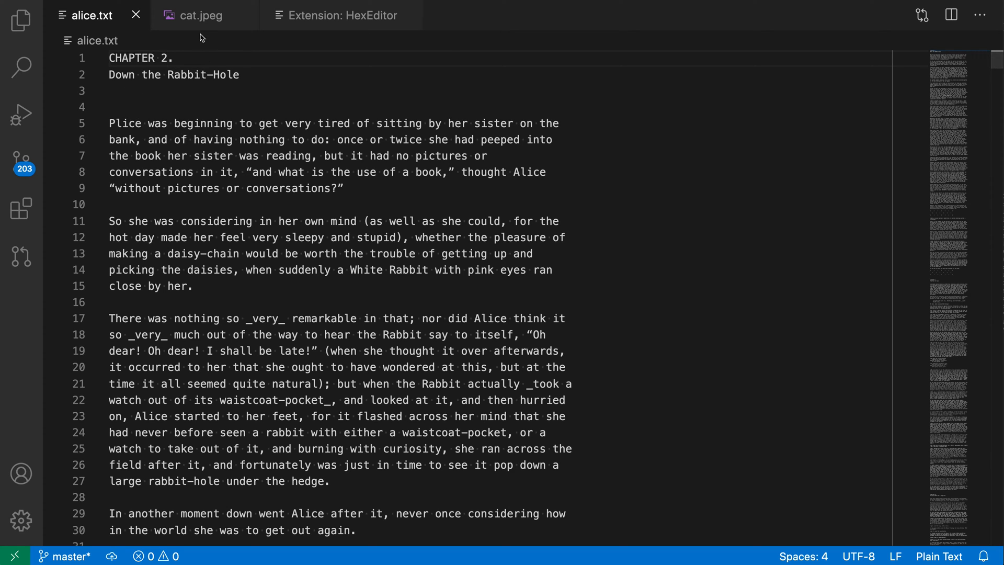
pyautogui.click(201, 14)
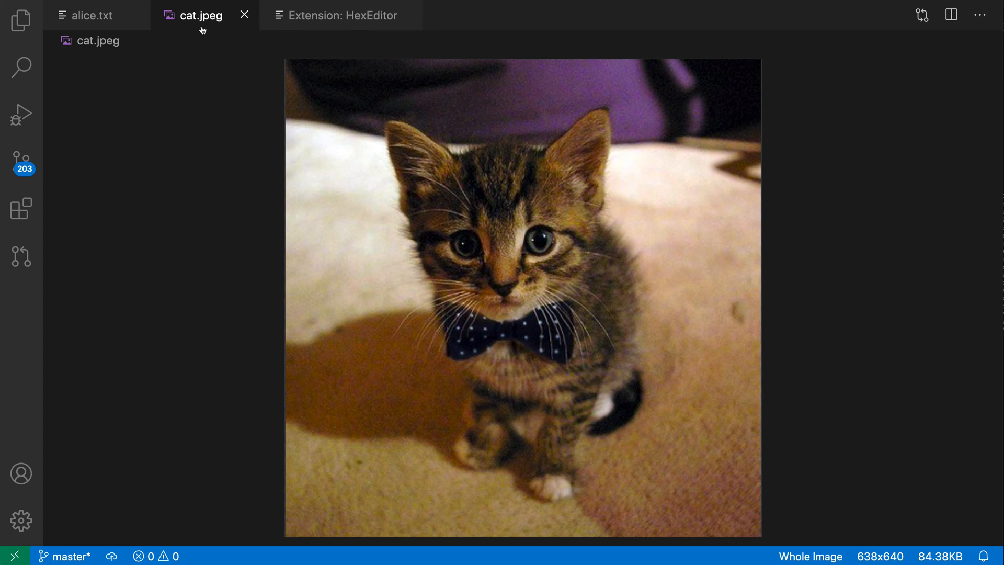
# Reopen cat.jpeg with the Hex Editor to show its JFIF header bytes.
pyautogui.press('Shift+Cmd+P')
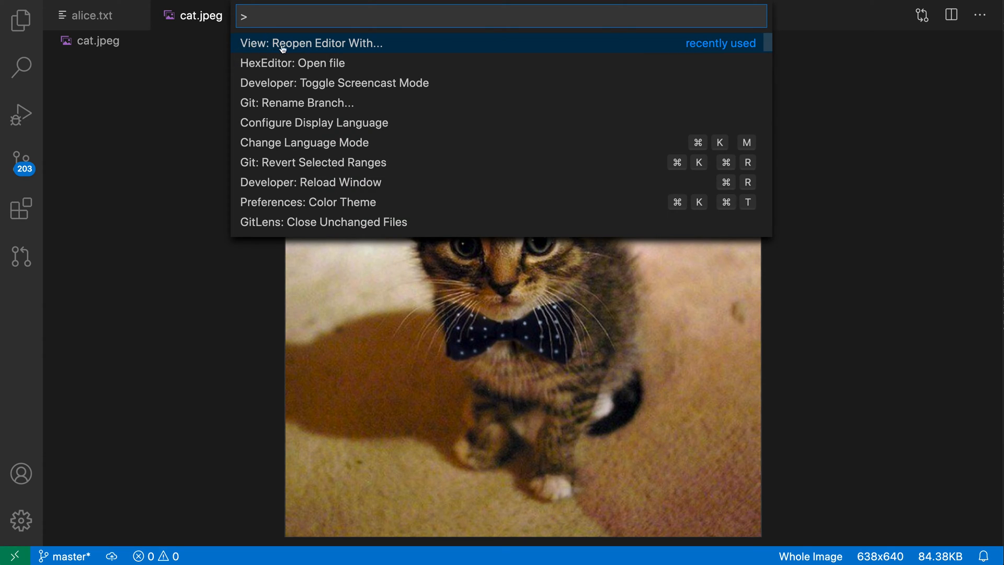
pyautogui.click(313, 43)
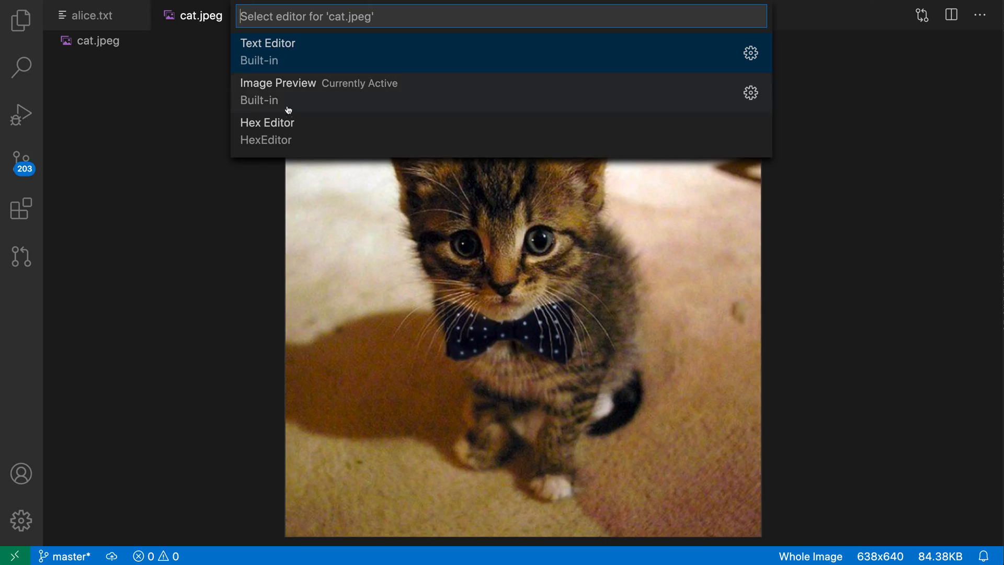
pyautogui.click(267, 124)
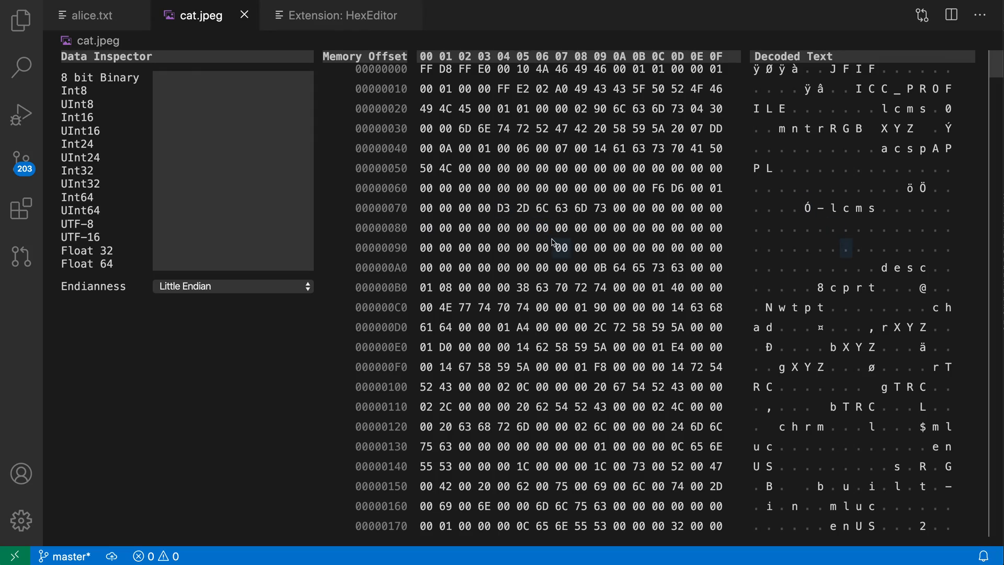
# Overwrite the byte at offset 7045 of cat.jpeg with FF.
pyautogui.scroll(-3)
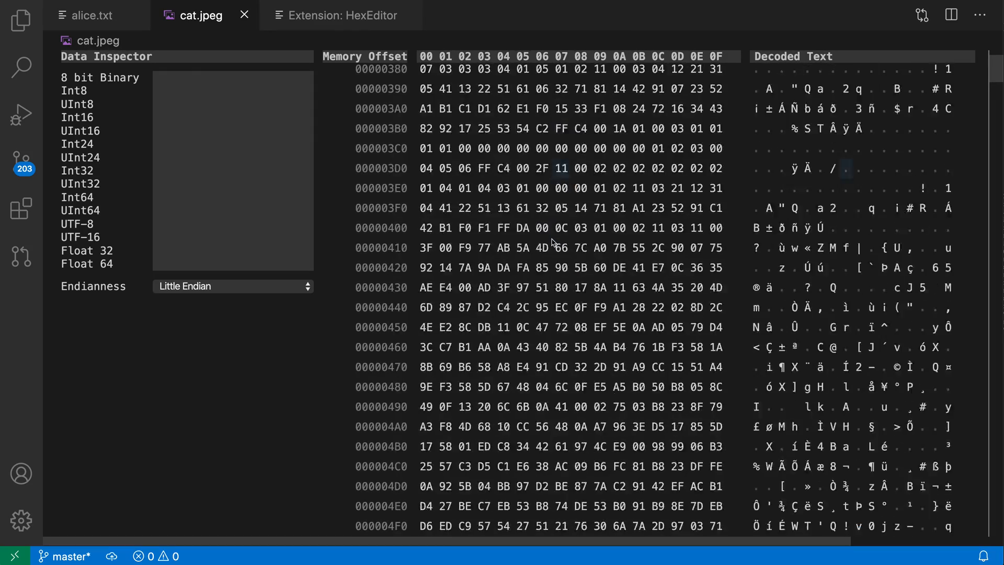
pyautogui.scroll(-3)
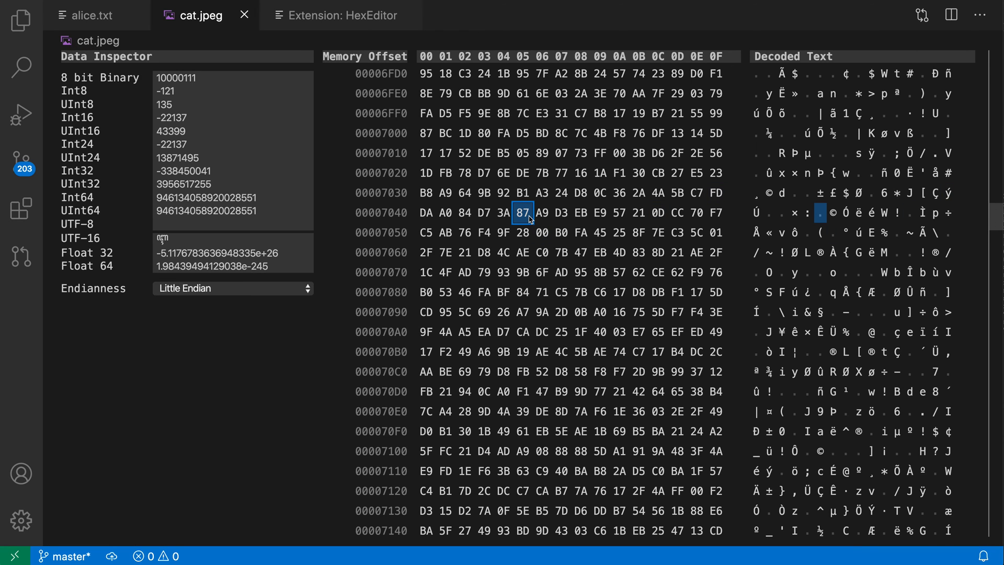
pyautogui.write('FF')
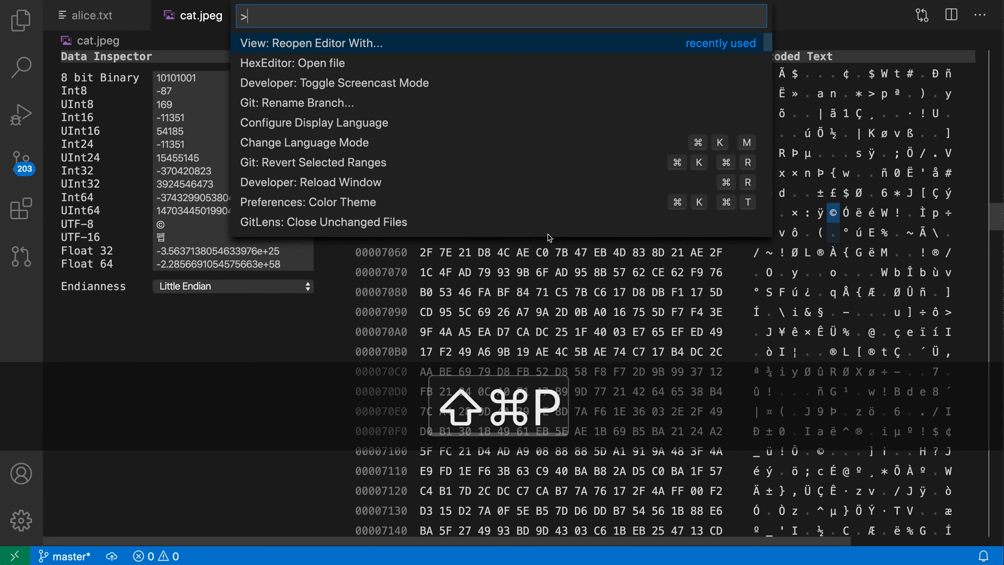
# Reopen cat.jpeg as Image Preview, revealing only the kitten's top with the rest grey.
pyautogui.click(311, 43)
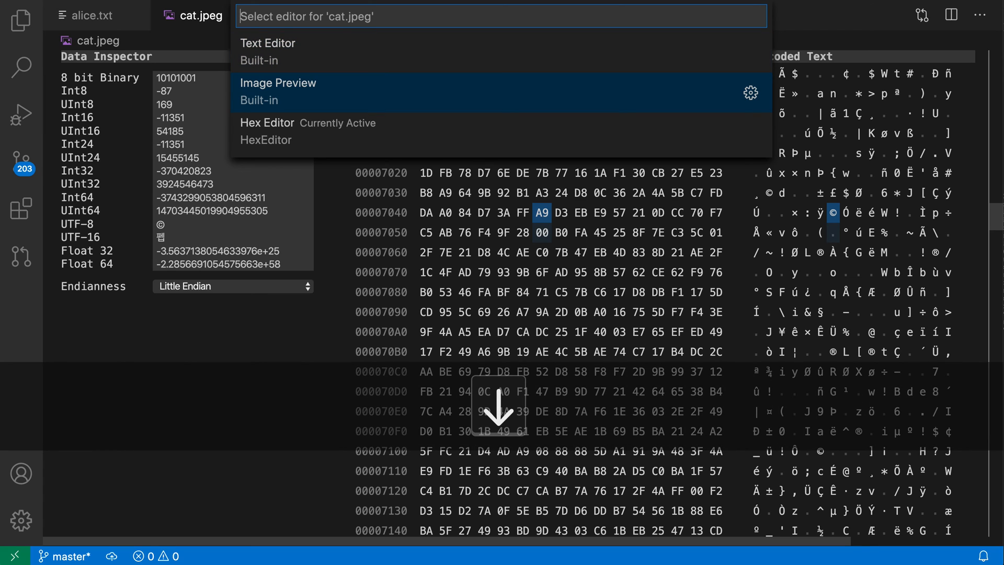
pyautogui.click(278, 91)
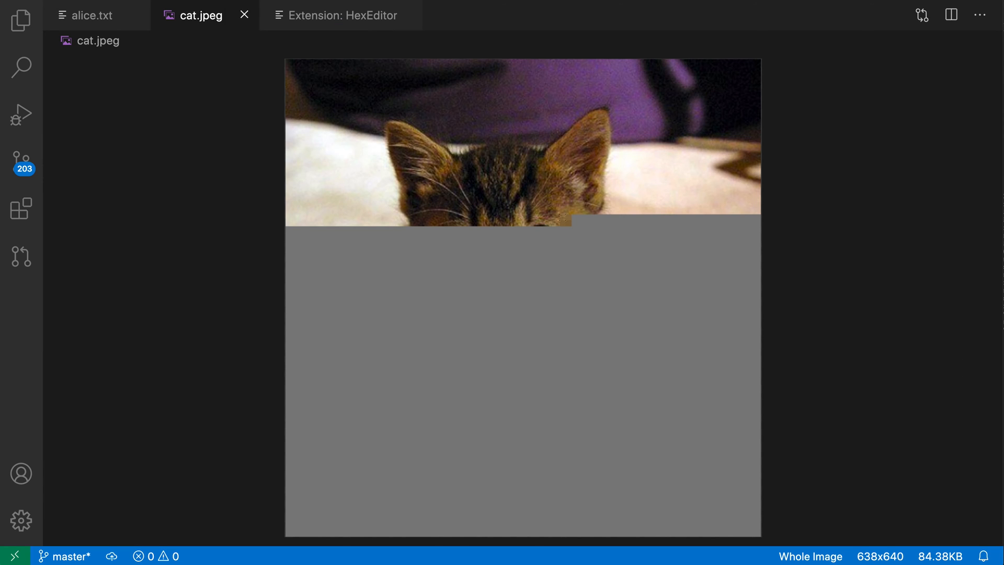